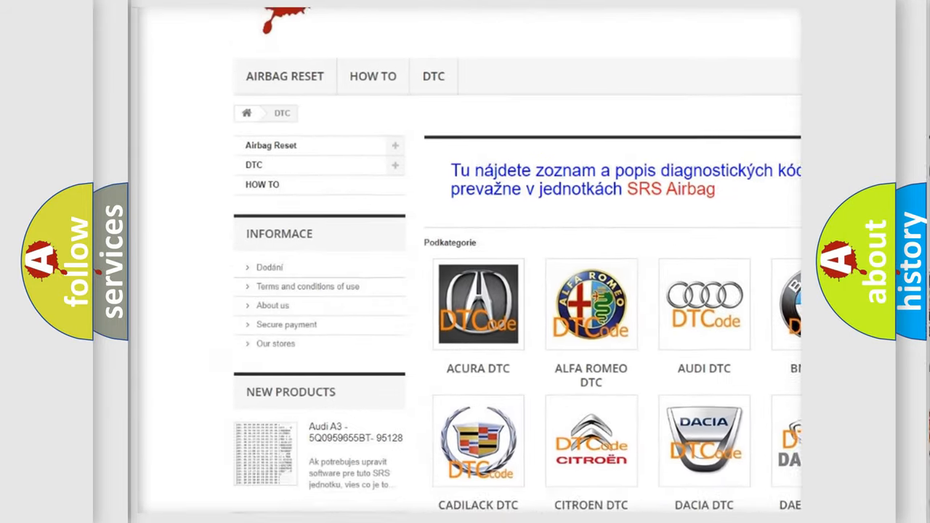
{"action": "scroll", "scroll_direction": "down", "scroll_amount": 3}
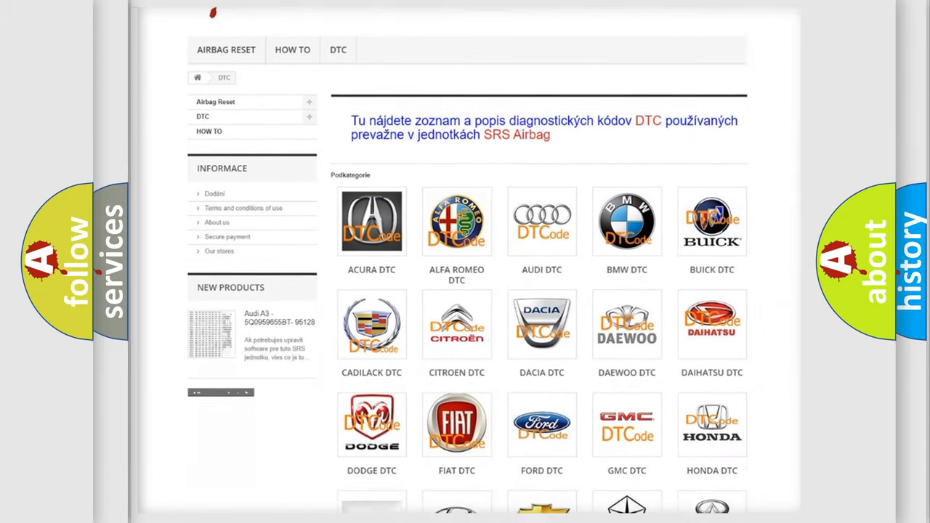
{"action": "scroll", "scroll_direction": "down", "scroll_amount": 3}
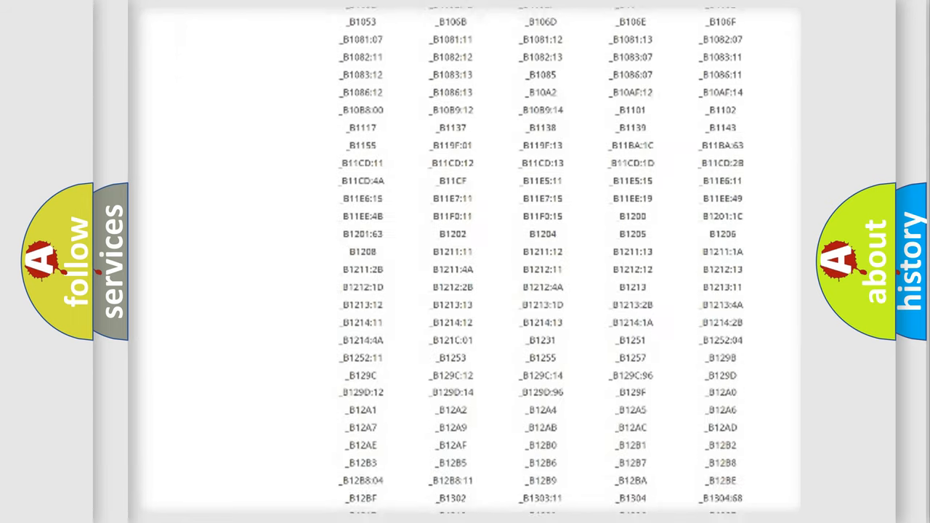
{"action": "scroll", "scroll_direction": "down", "scroll_amount": 3}
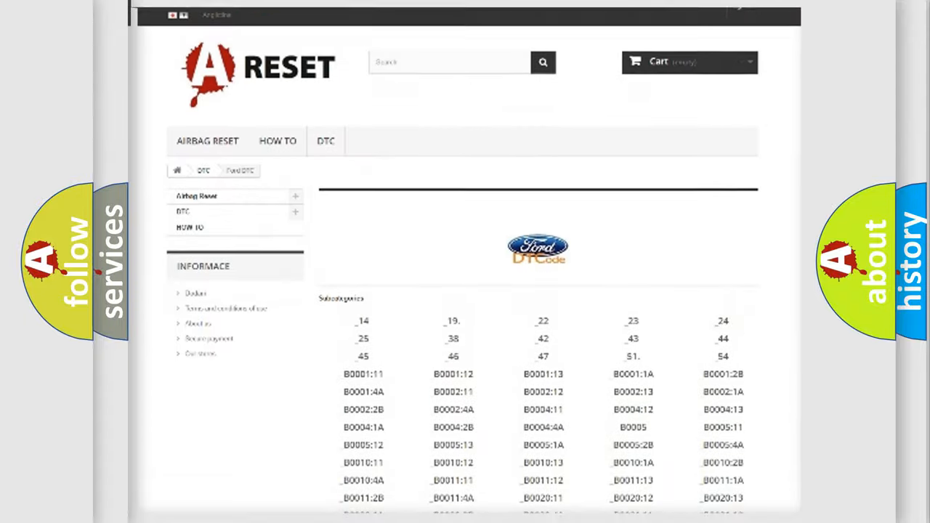
{"action": "scroll", "scroll_direction": "up", "scroll_amount": 3}
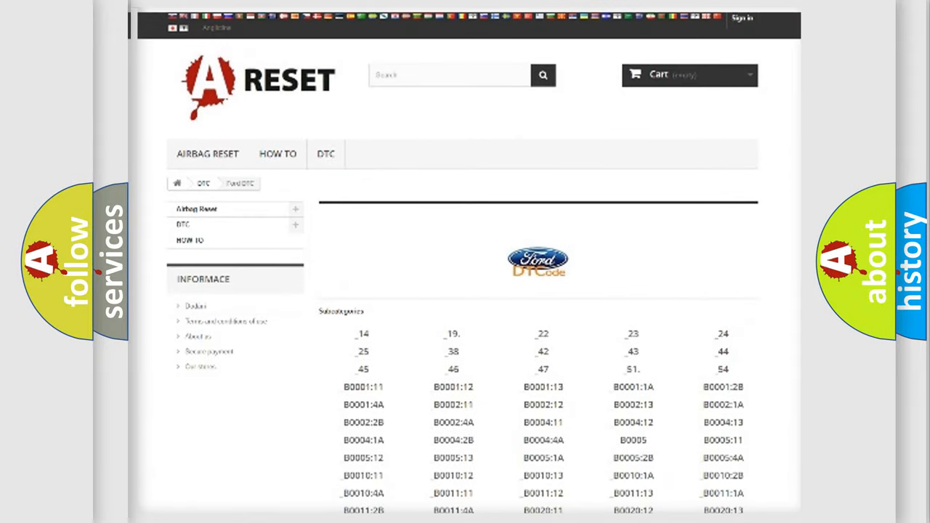